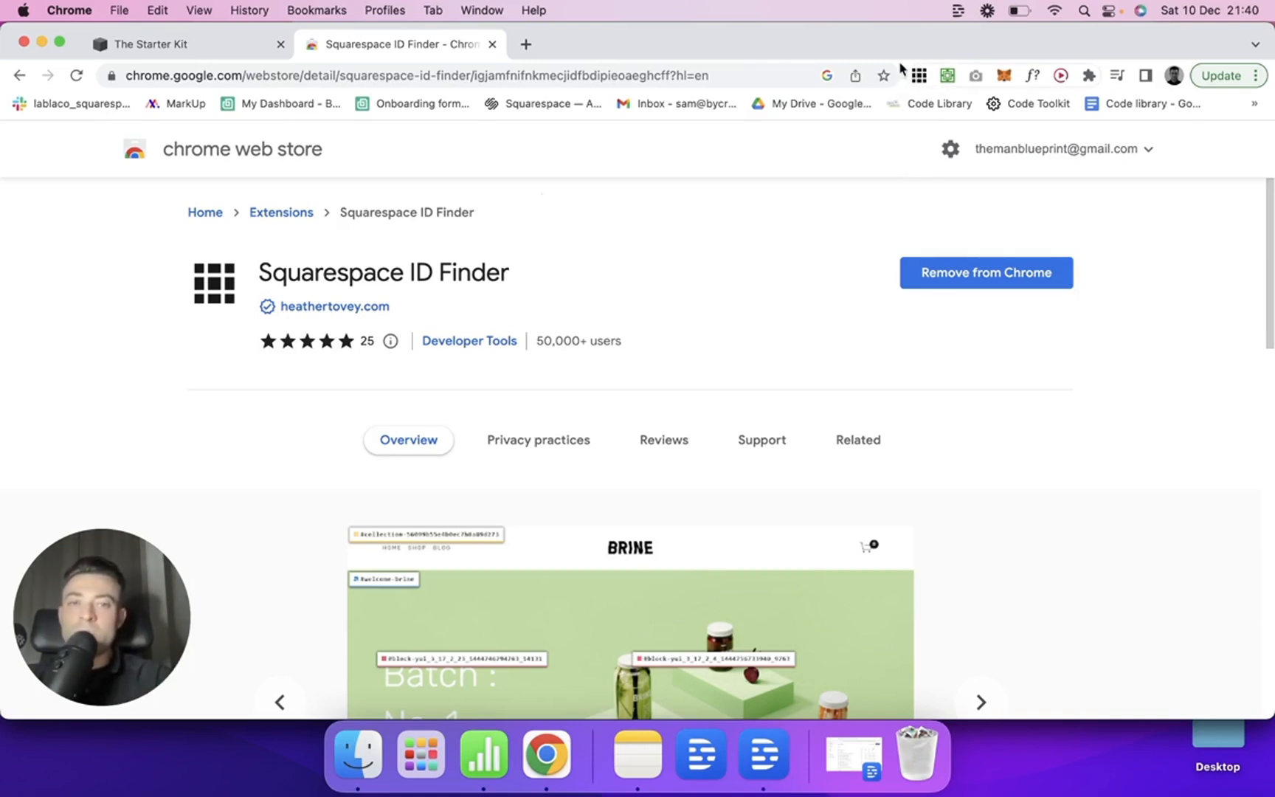
{"action": "mouse_move", "coordinate": [686, 426]}
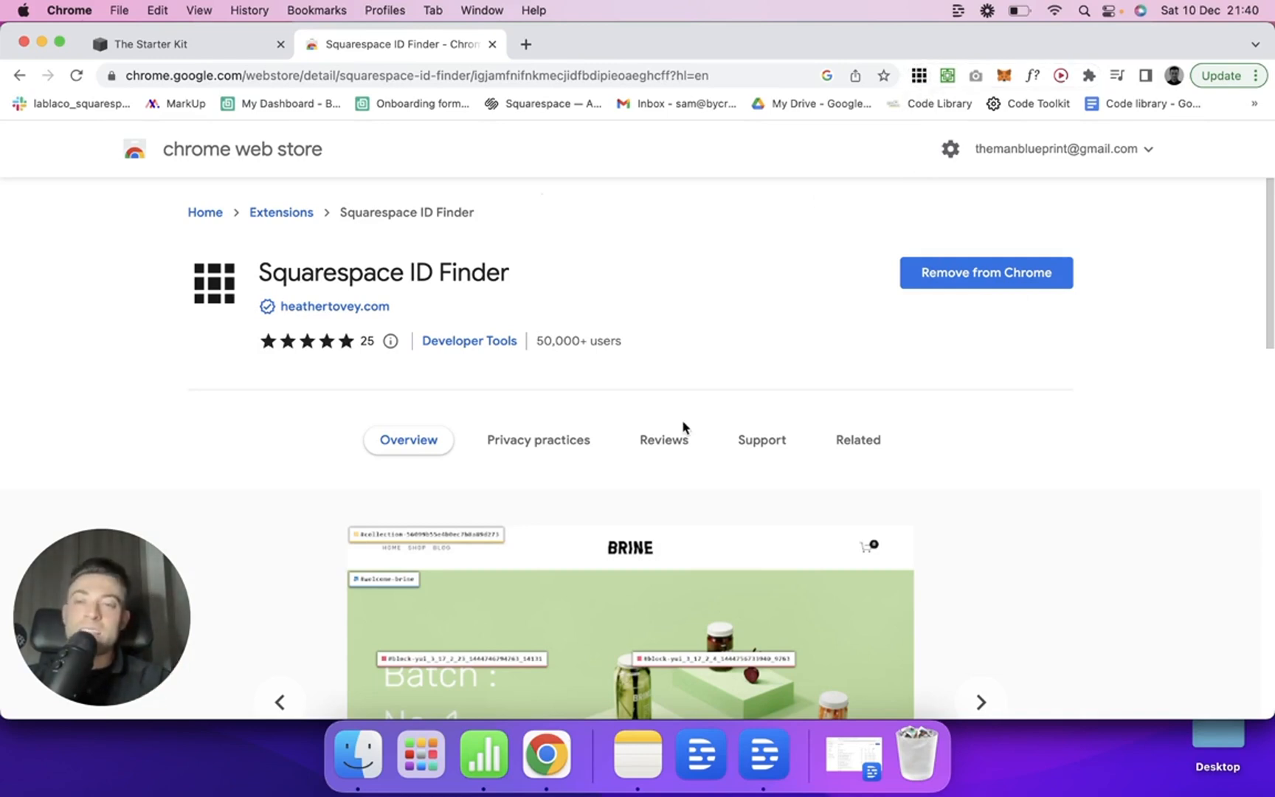
Step: Review the home page's ID Finder labels, locating the CTA button's #block-397b29805d41992bebdd
{"action": "left_click", "coordinate": [187, 44]}
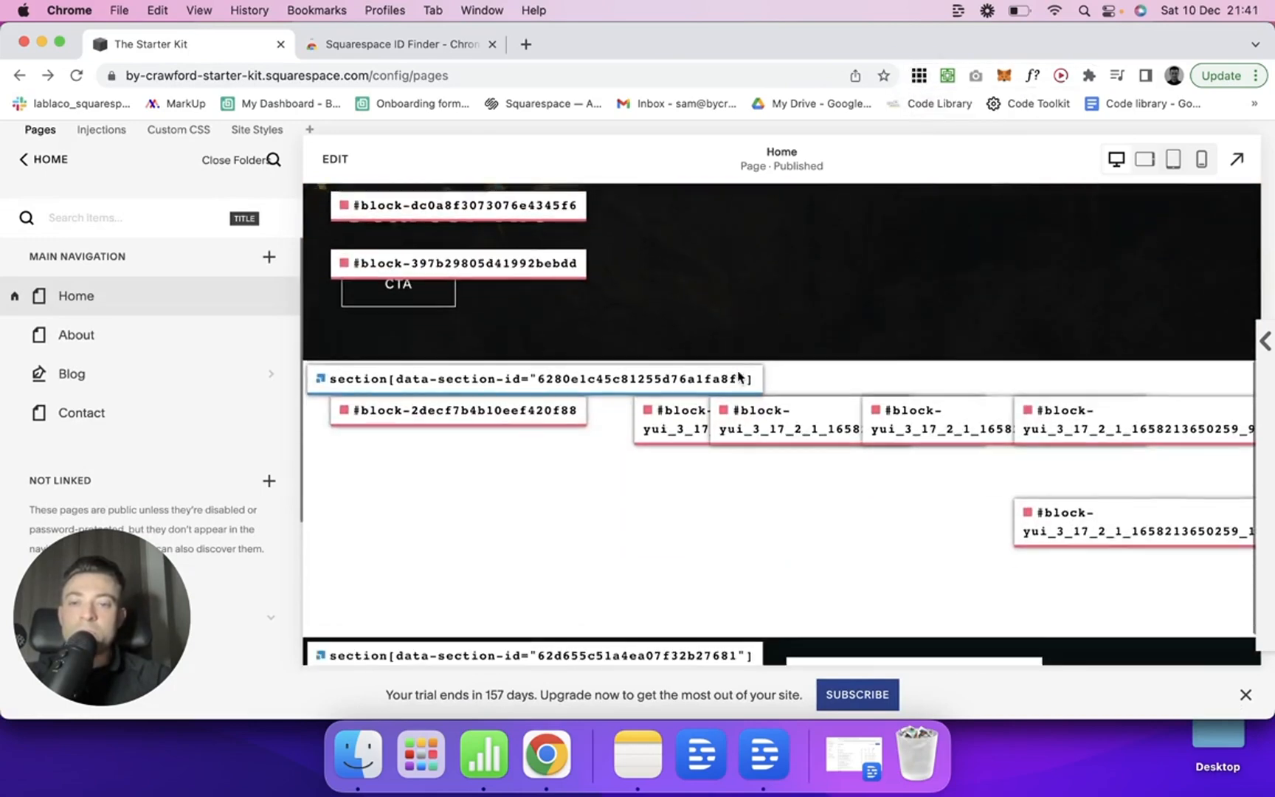
{"action": "scroll", "scroll_direction": "down", "scroll_amount": 3}
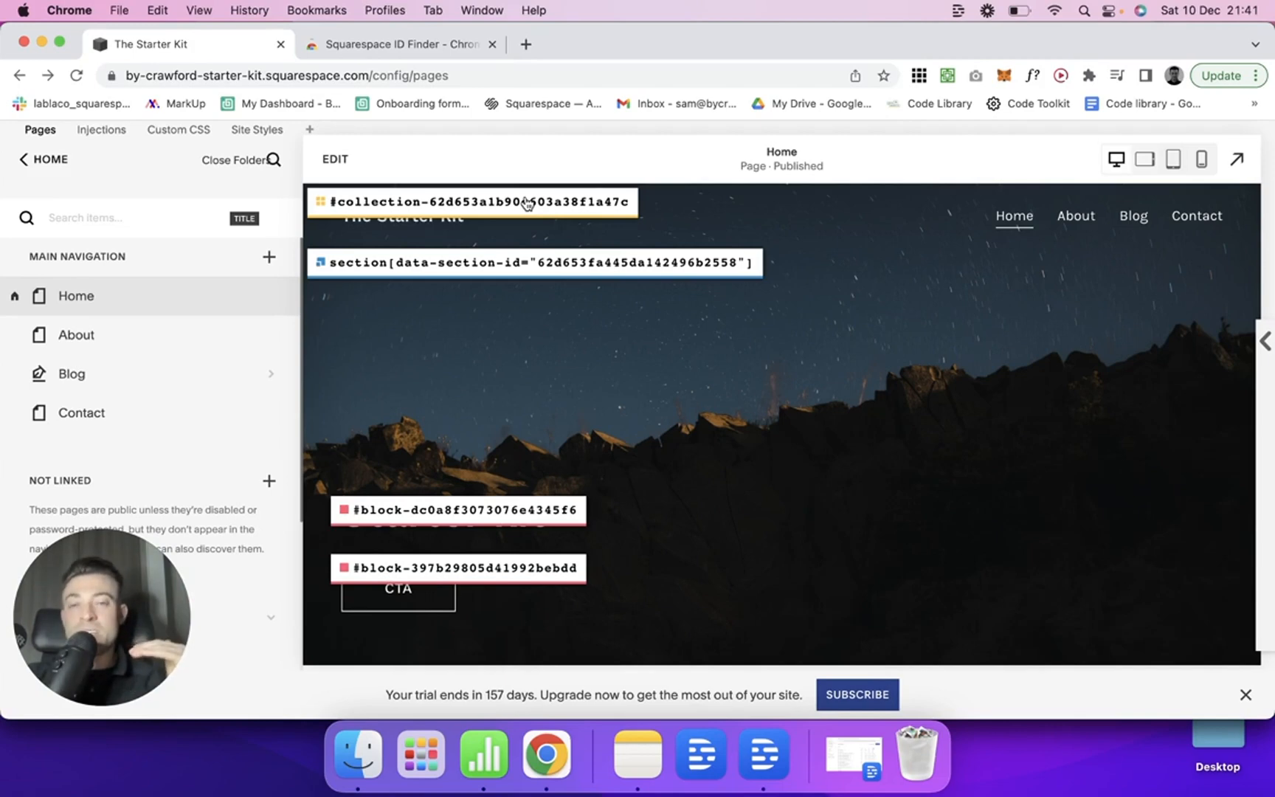
{"action": "mouse_move", "coordinate": [689, 339]}
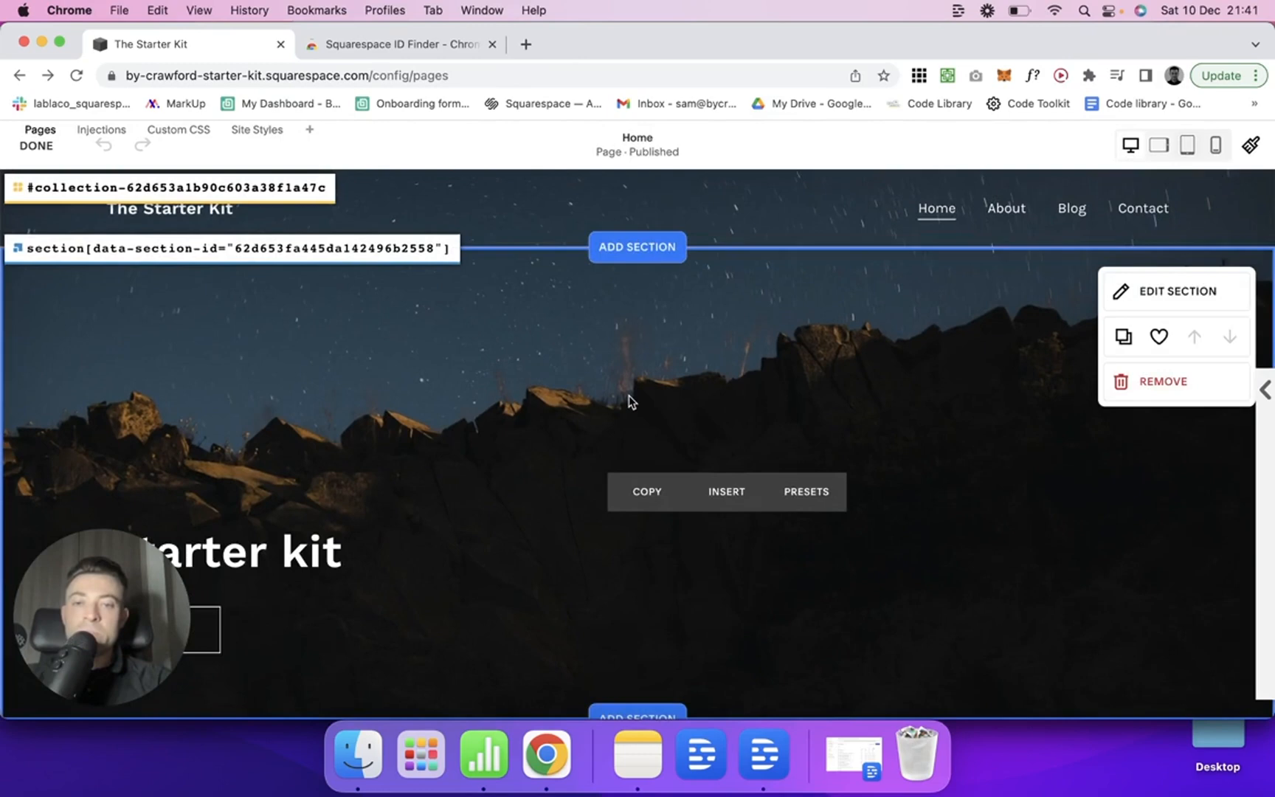
{"action": "scroll", "scroll_direction": "down", "scroll_amount": 3}
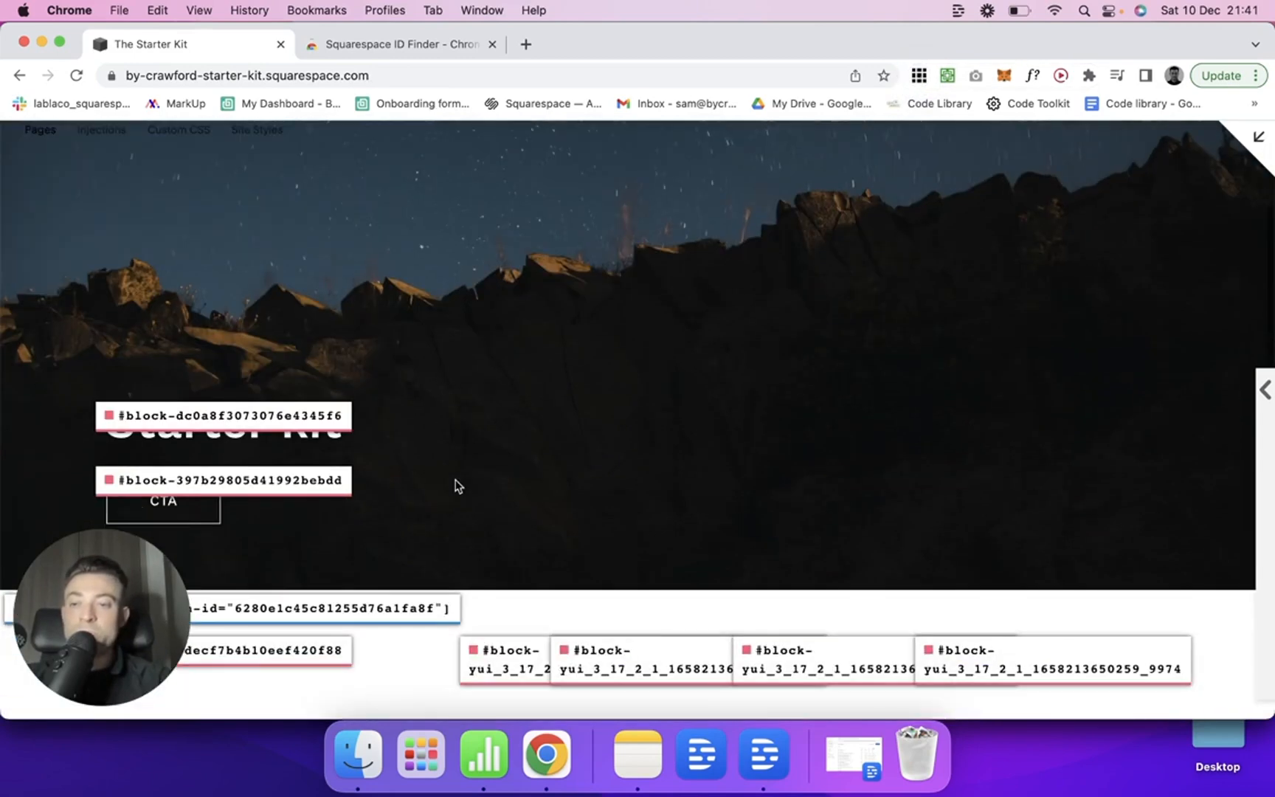
{"action": "scroll", "scroll_direction": "down", "scroll_amount": 3}
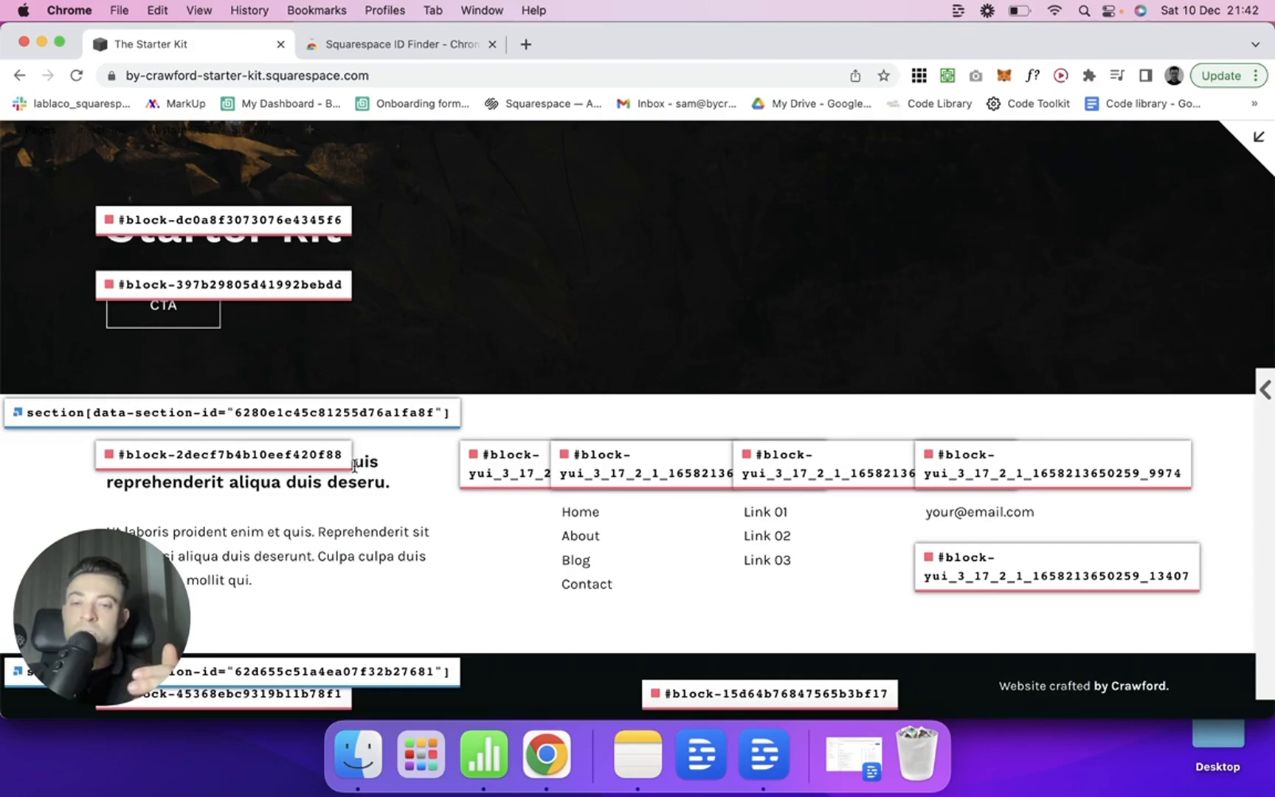
{"action": "mouse_move", "coordinate": [1014, 290]}
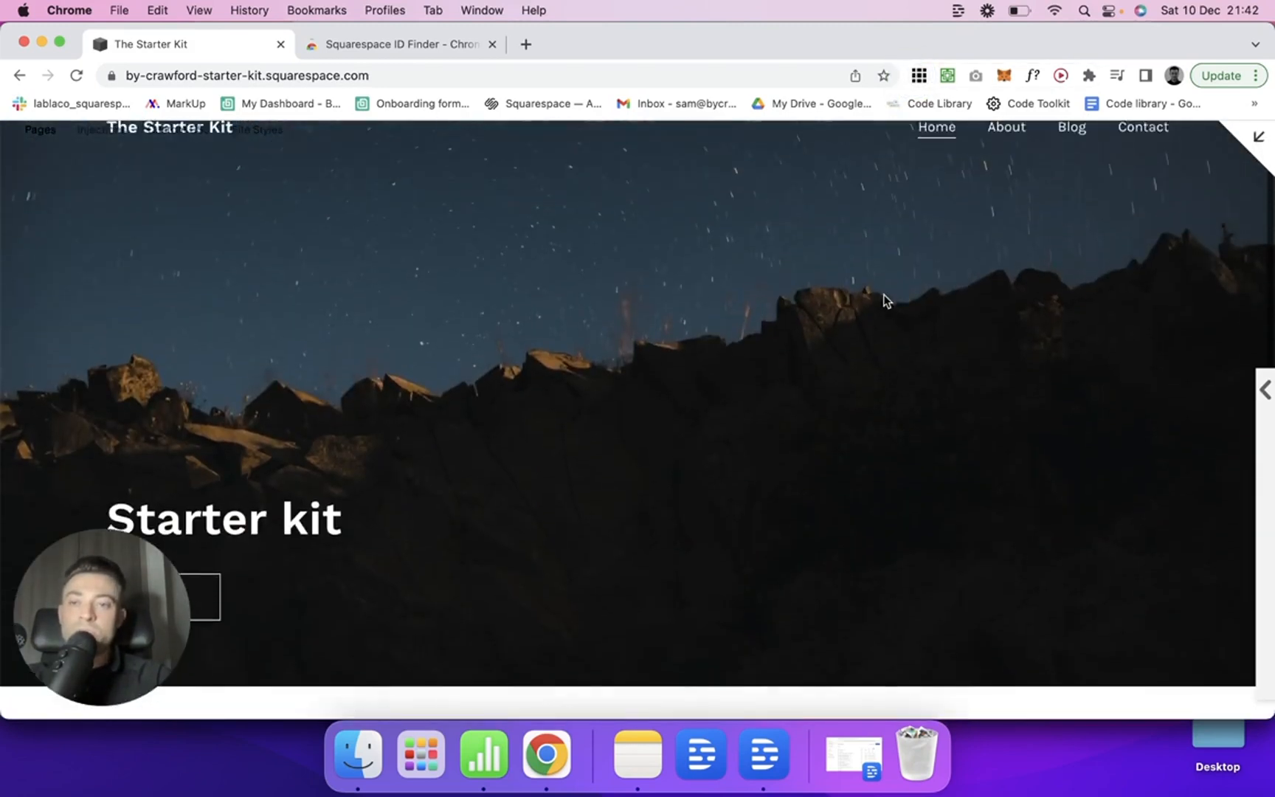
Step: Confirm the heading's block ID in the element inspector, then close DevTools
{"action": "scroll", "scroll_direction": "down", "scroll_amount": 3}
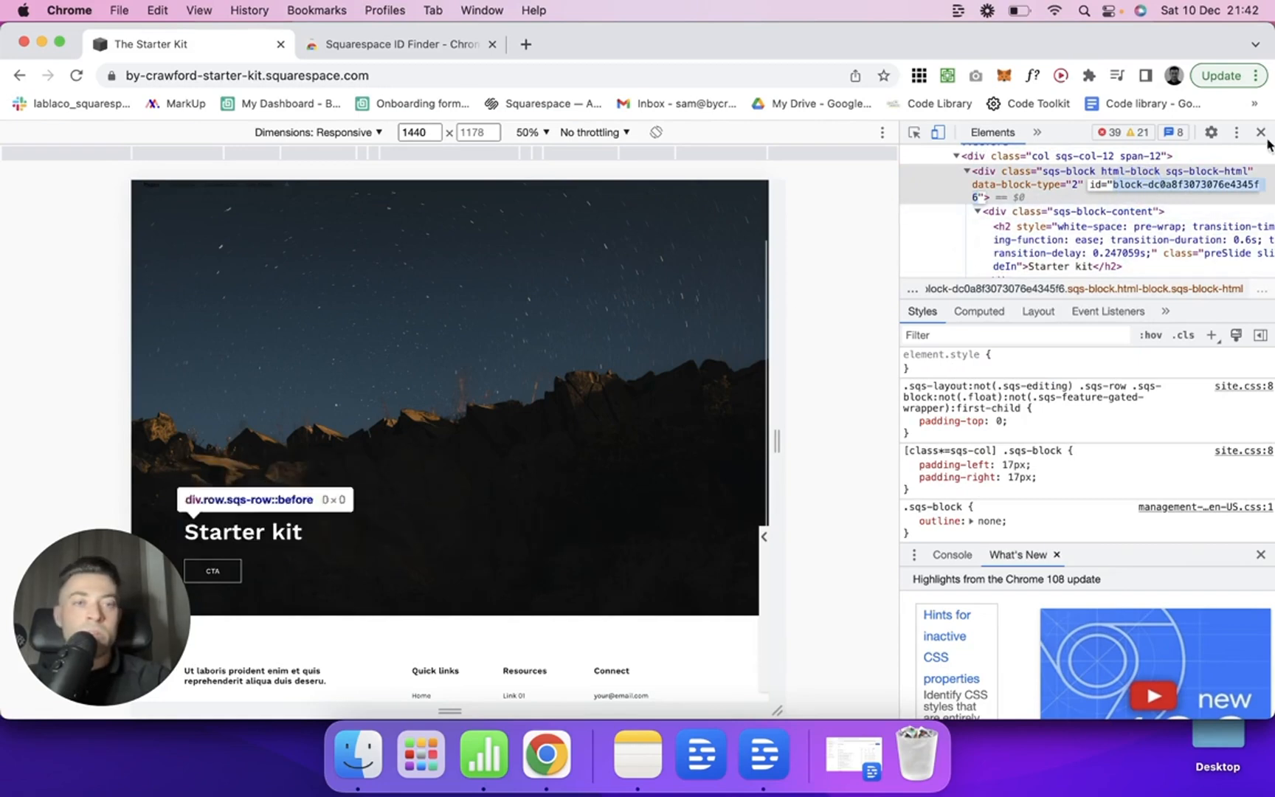
{"action": "left_click", "coordinate": [1260, 132]}
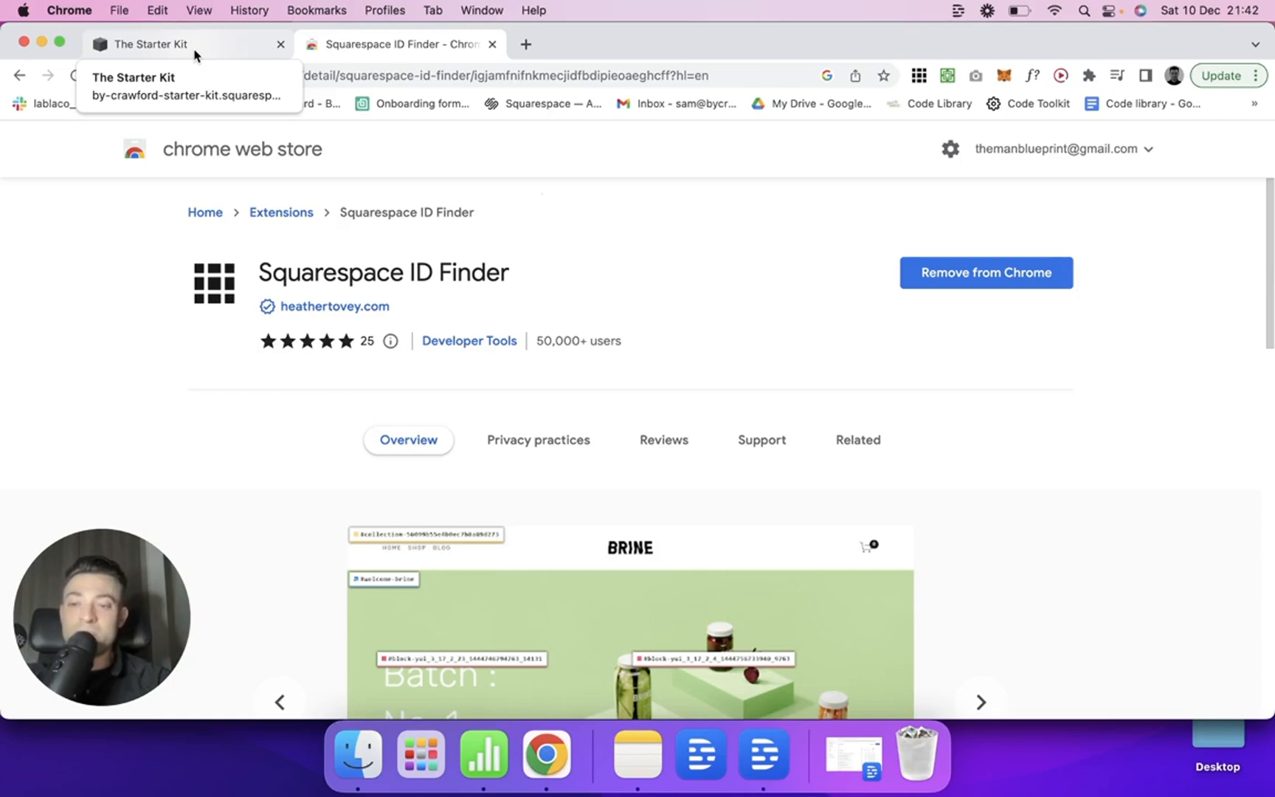
Step: Return to the Starter Kit site and reach Design > Custom CSS
{"action": "left_click", "coordinate": [150, 45]}
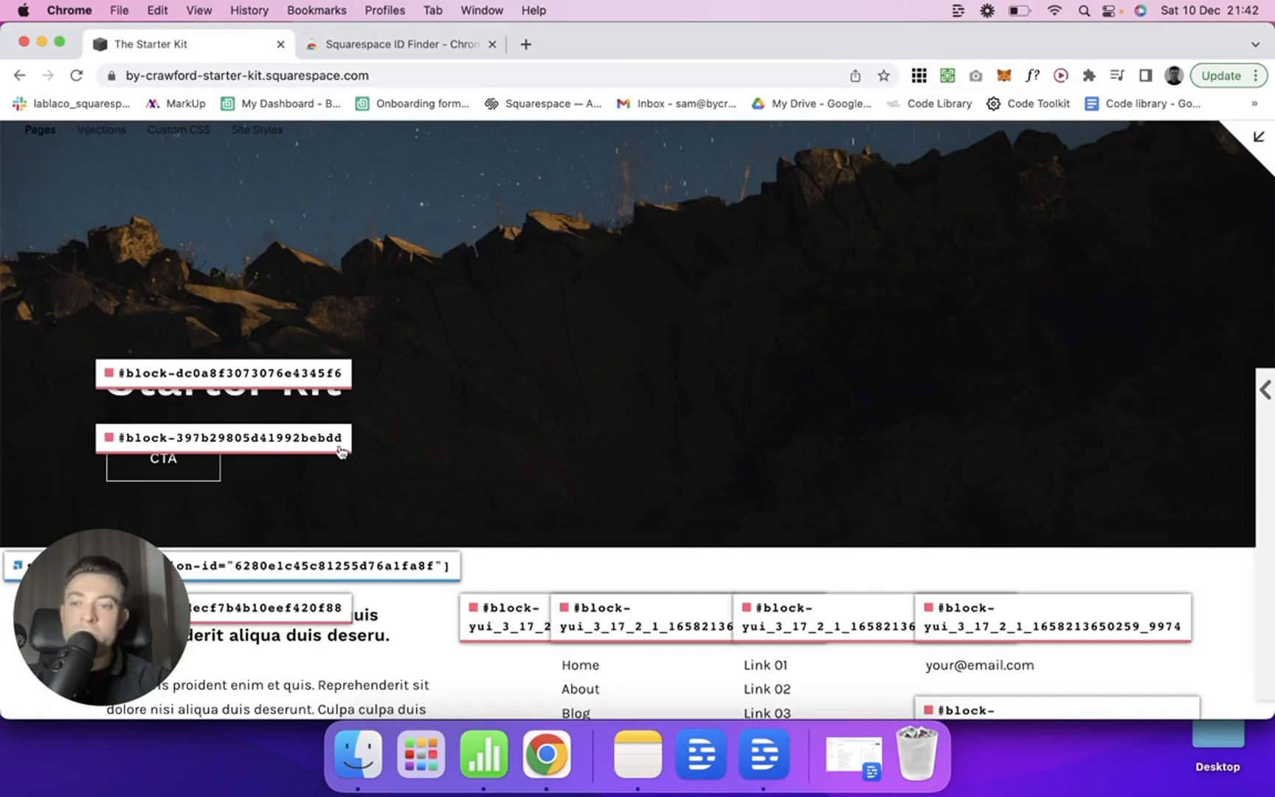
{"action": "mouse_move", "coordinate": [376, 453]}
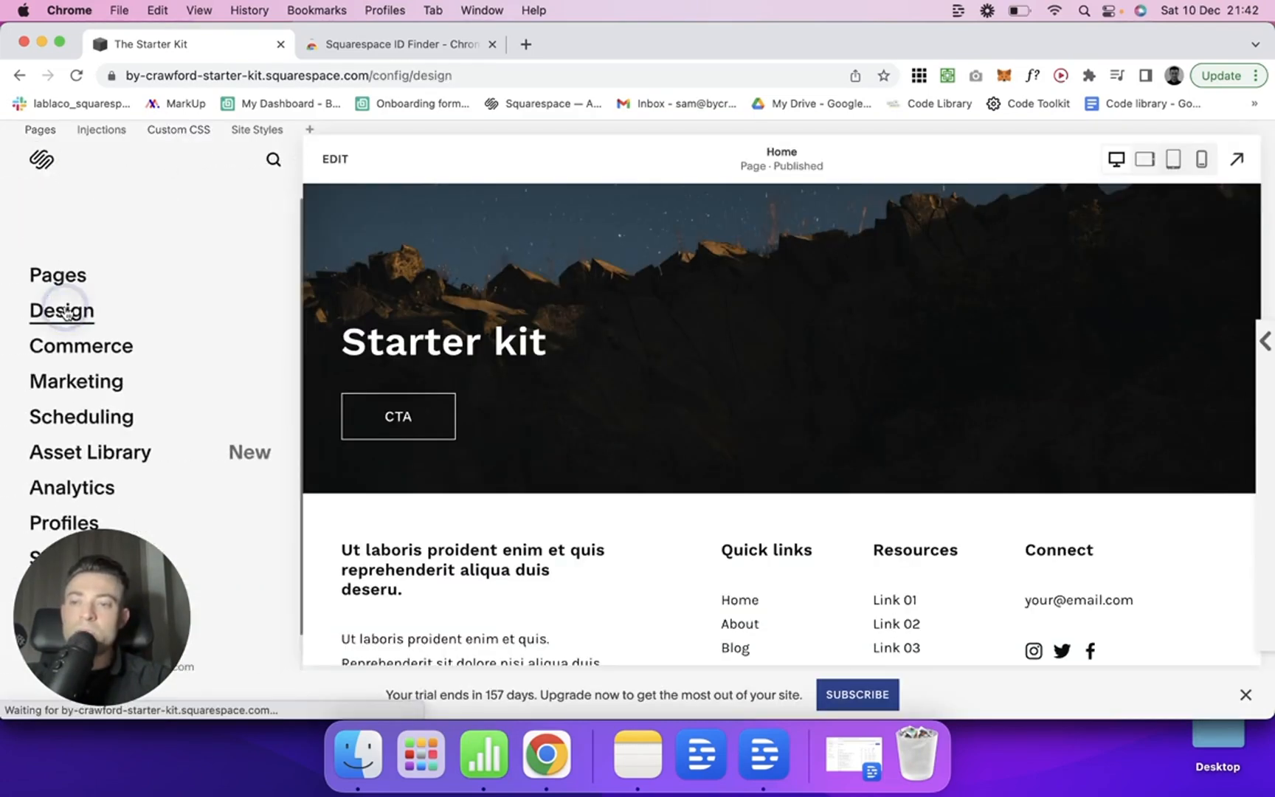
{"action": "left_click", "coordinate": [60, 310]}
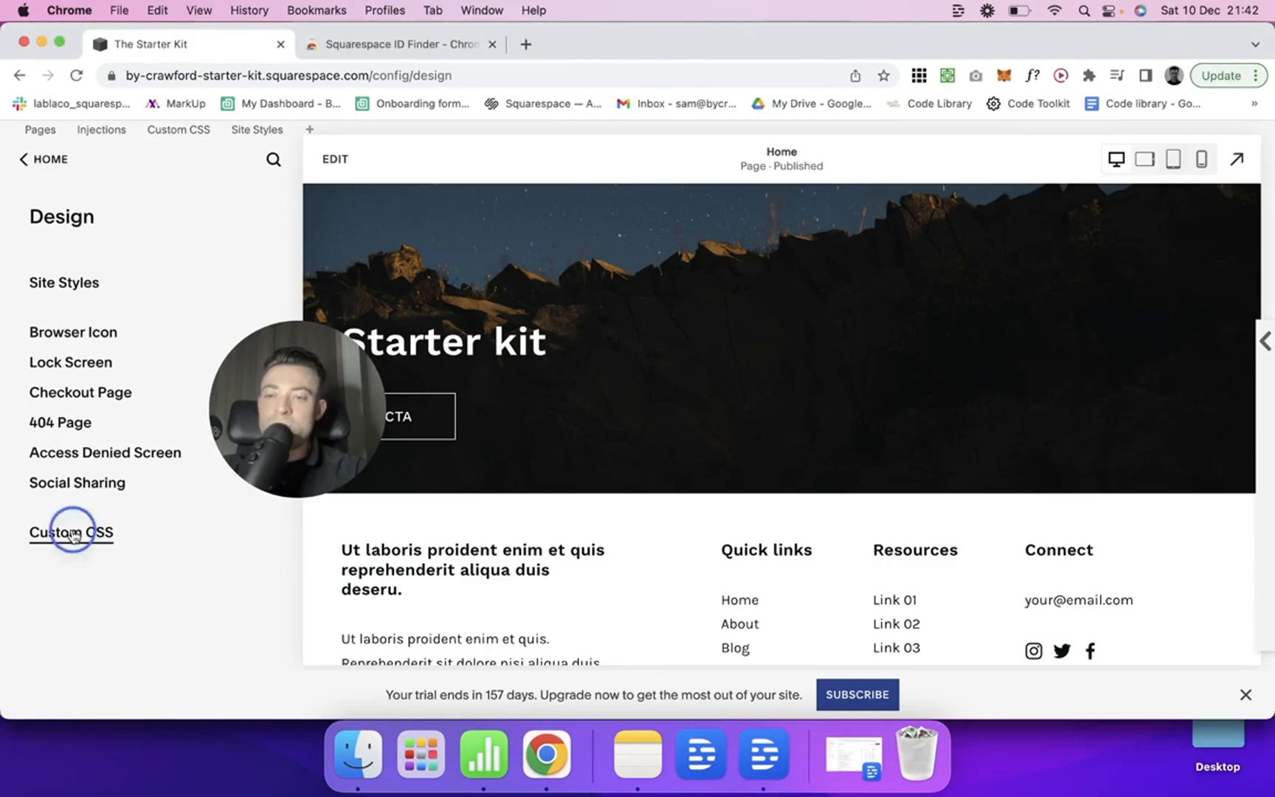
{"action": "left_click", "coordinate": [69, 531]}
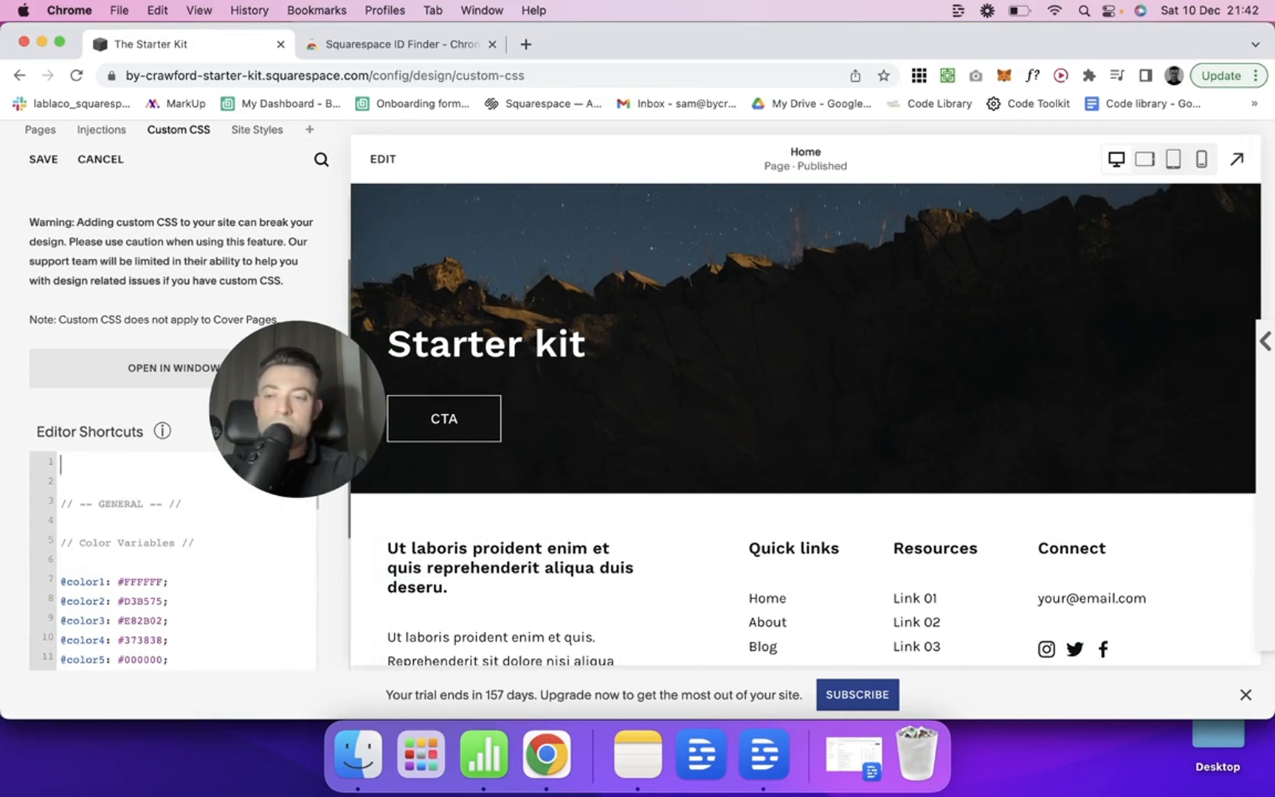
Step: Add a 'Hide CTA button' rule setting #block-397b29805d41992bebdd to display: none and check it at phone size
{"action": "type", "text": "// Hide CTA button //"}
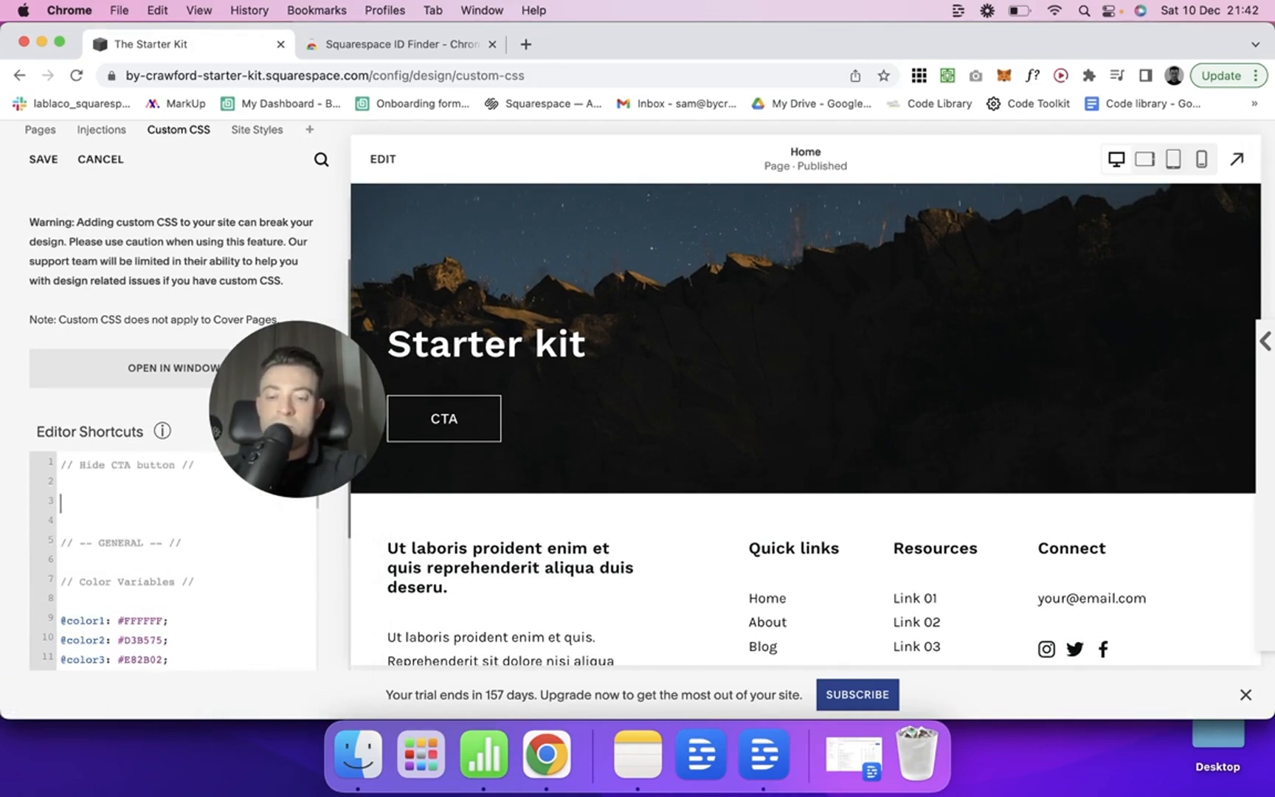
{"action": "type", "text": "#block-397b29805d41992bebdd"}
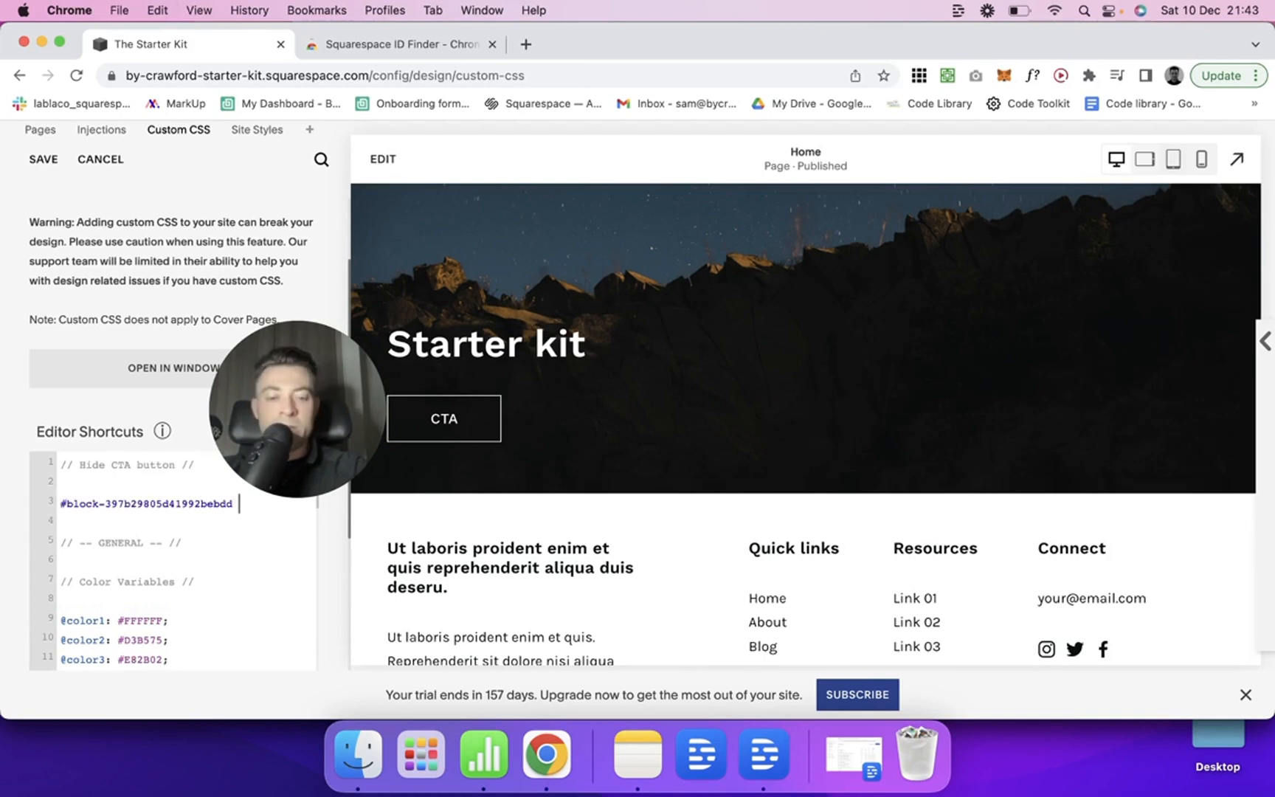
{"action": "type", "text": "{}"}
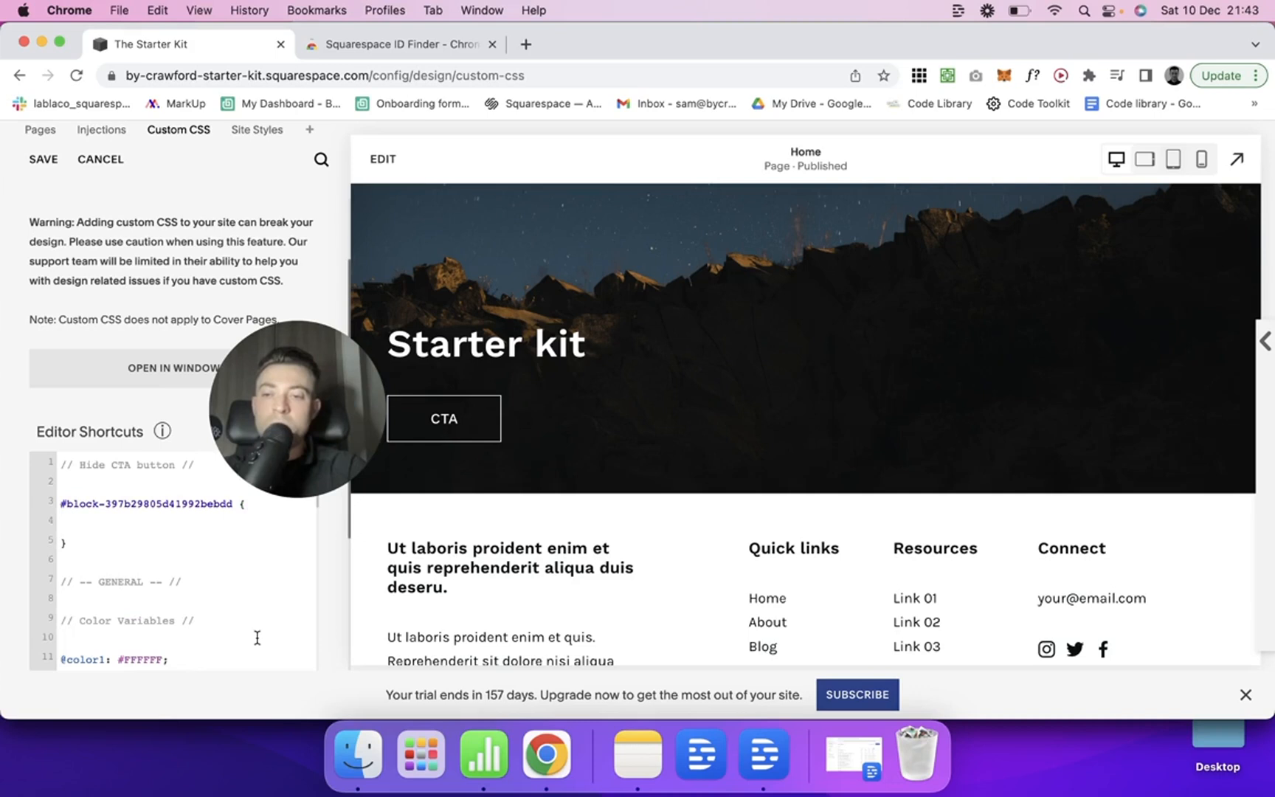
{"action": "type", "text": "display: n"}
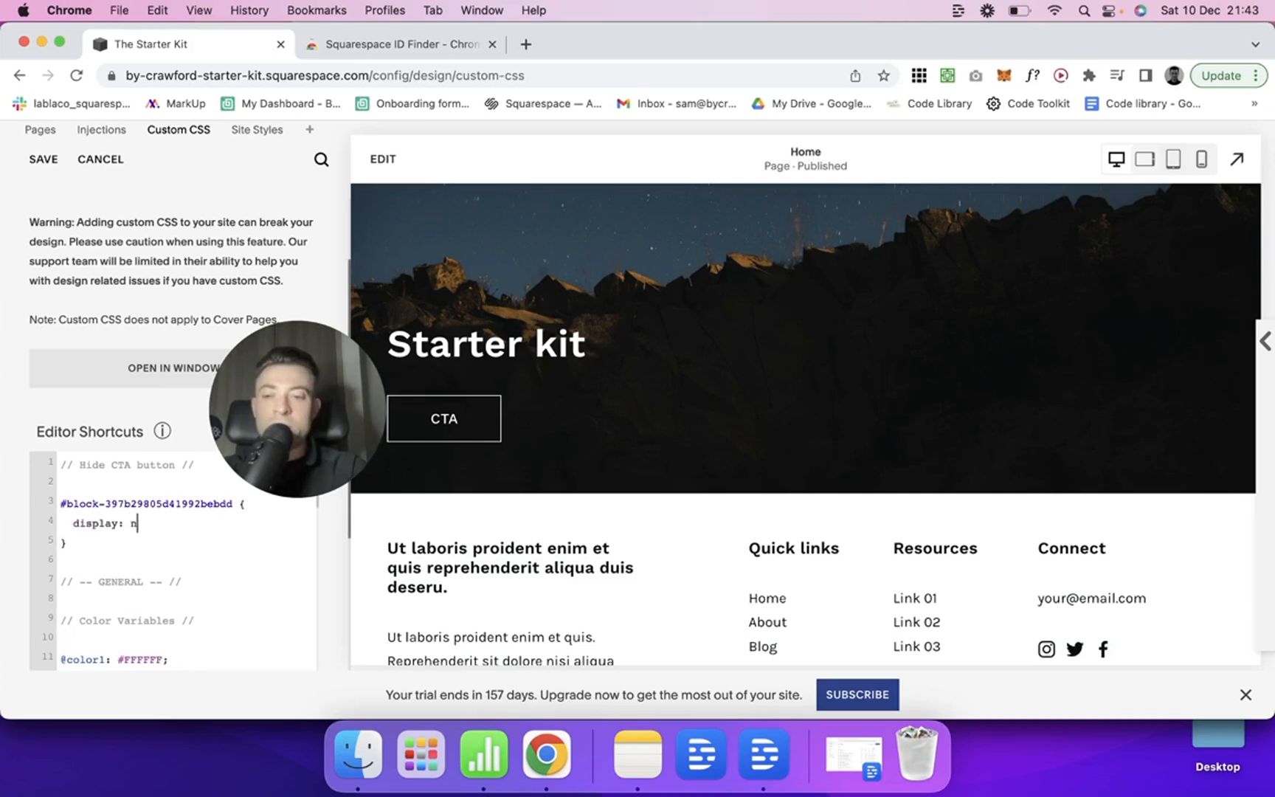
{"action": "type", "text": "one;"}
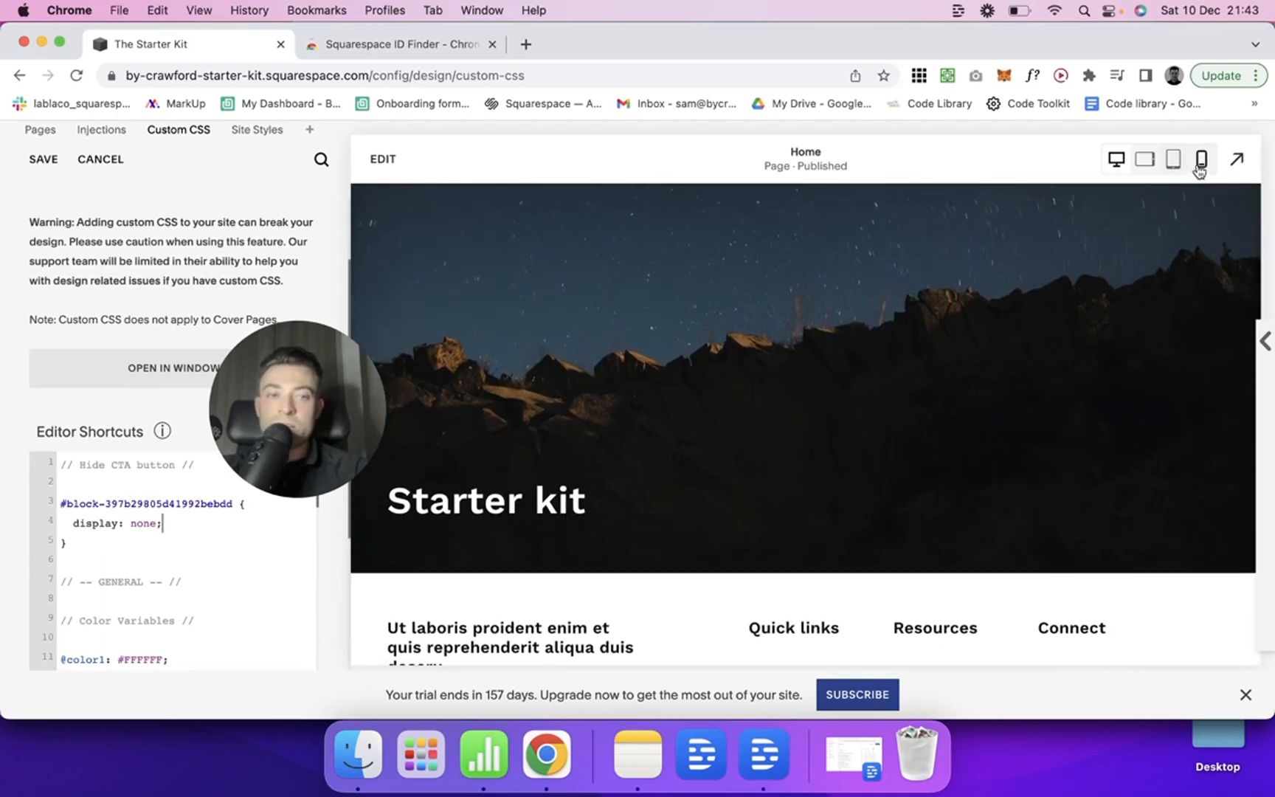
{"action": "left_click", "coordinate": [1201, 158]}
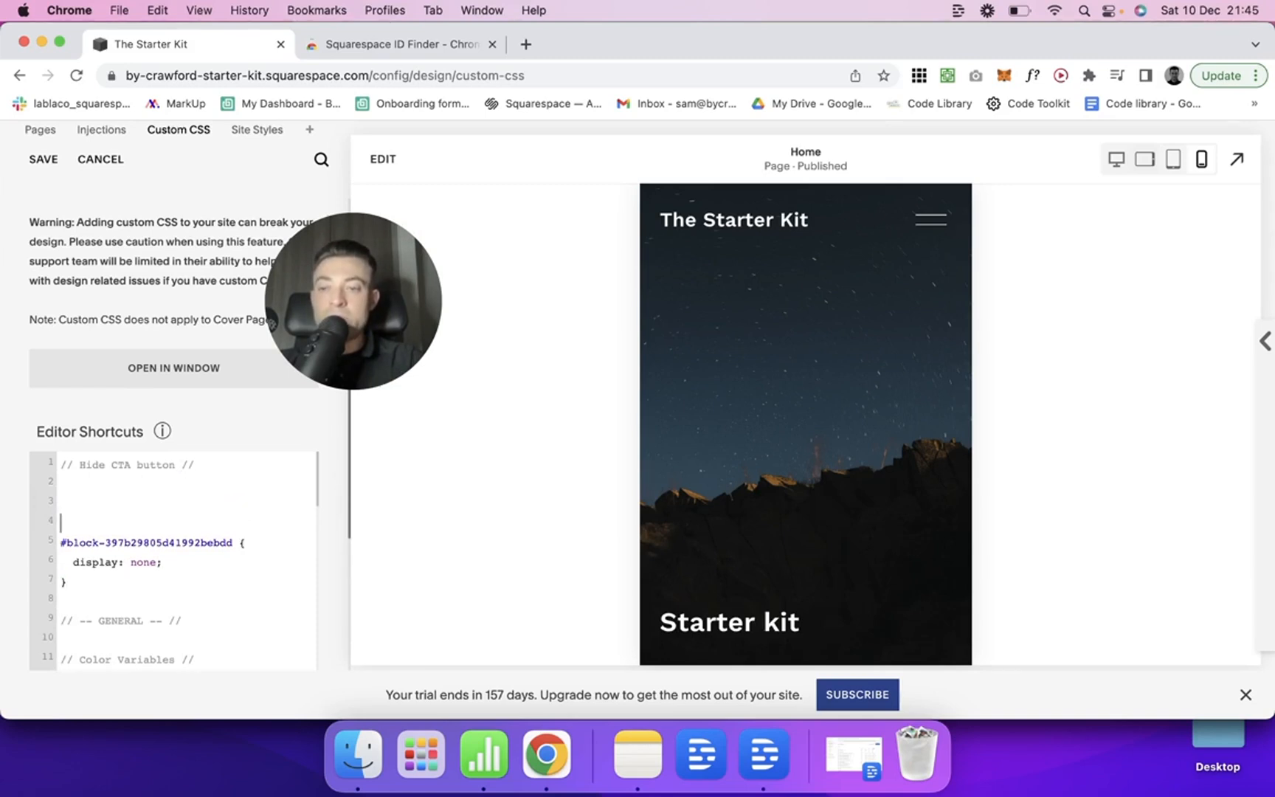
{"action": "type", "text": "media screen and (max-width: 641px) {"}
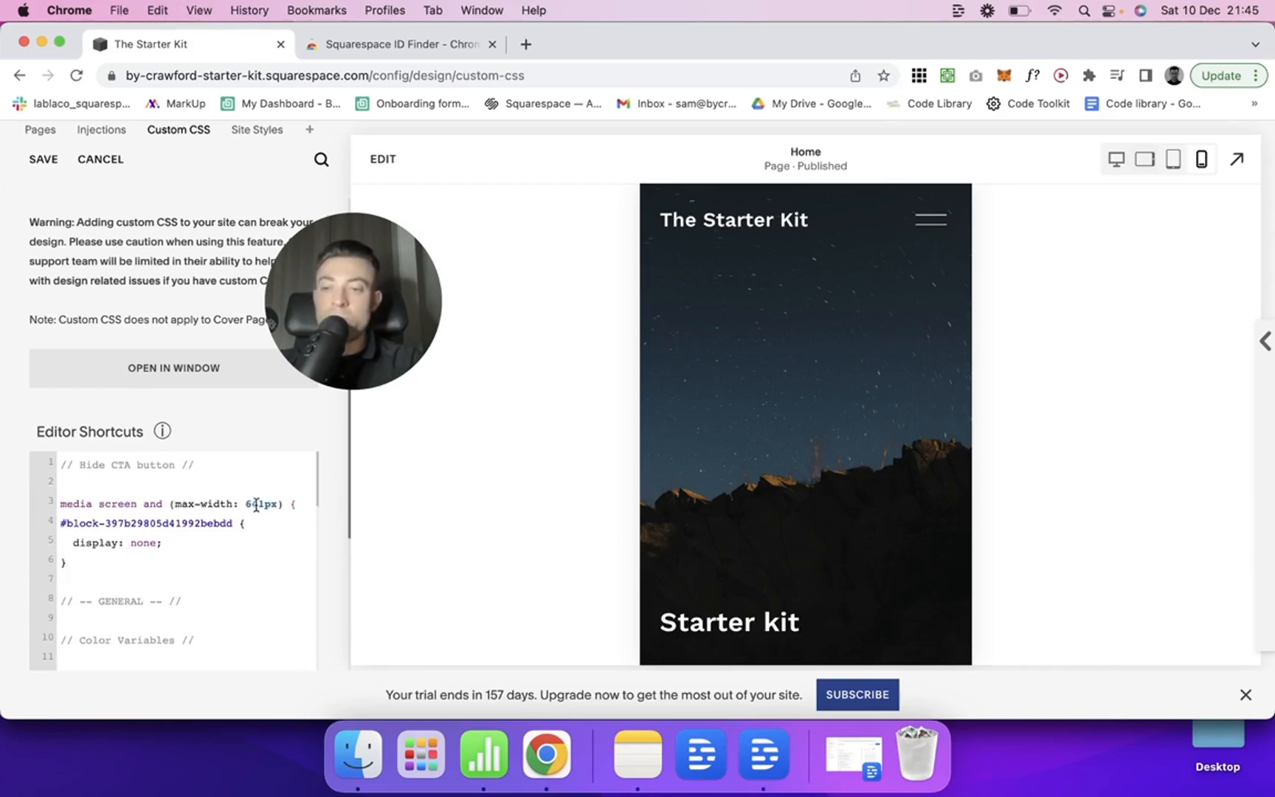
{"action": "type", "text": "@"}
{"action": "type", "text": "}"}
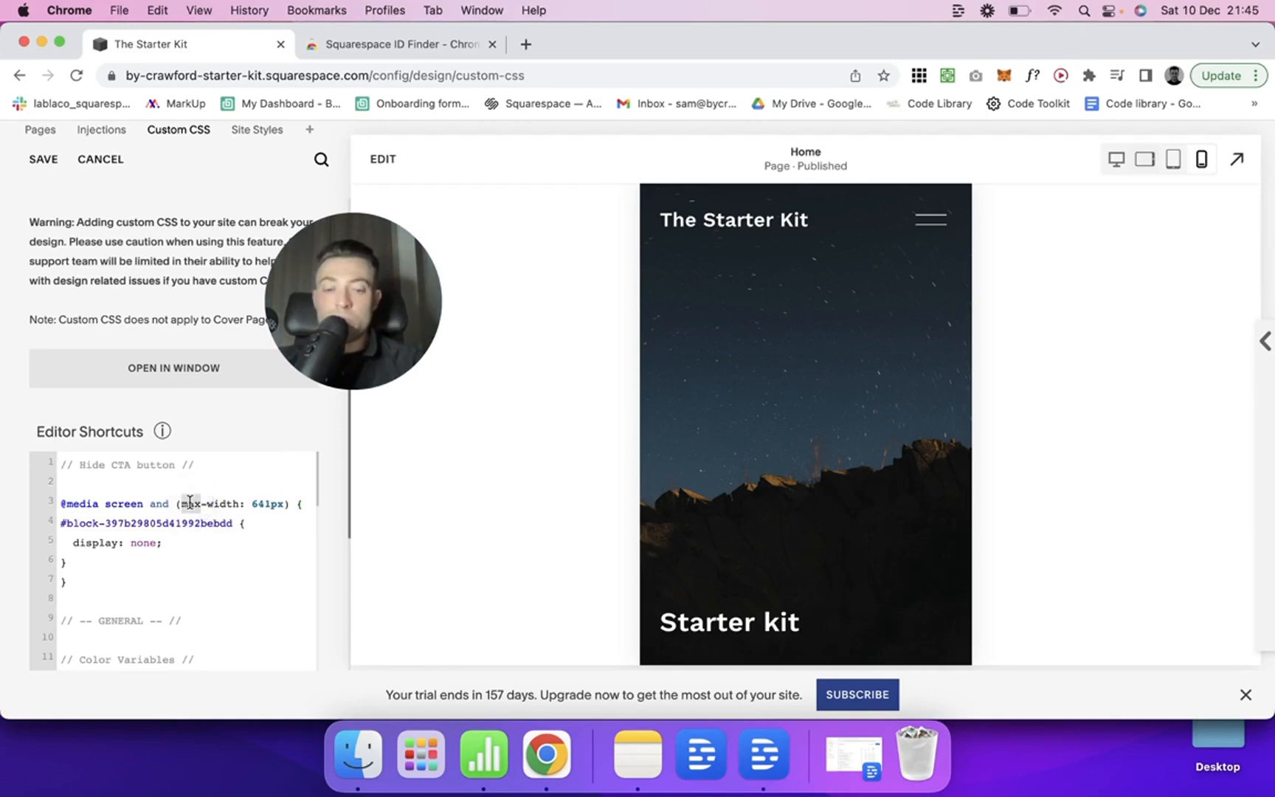
{"action": "type", "text": "min"}
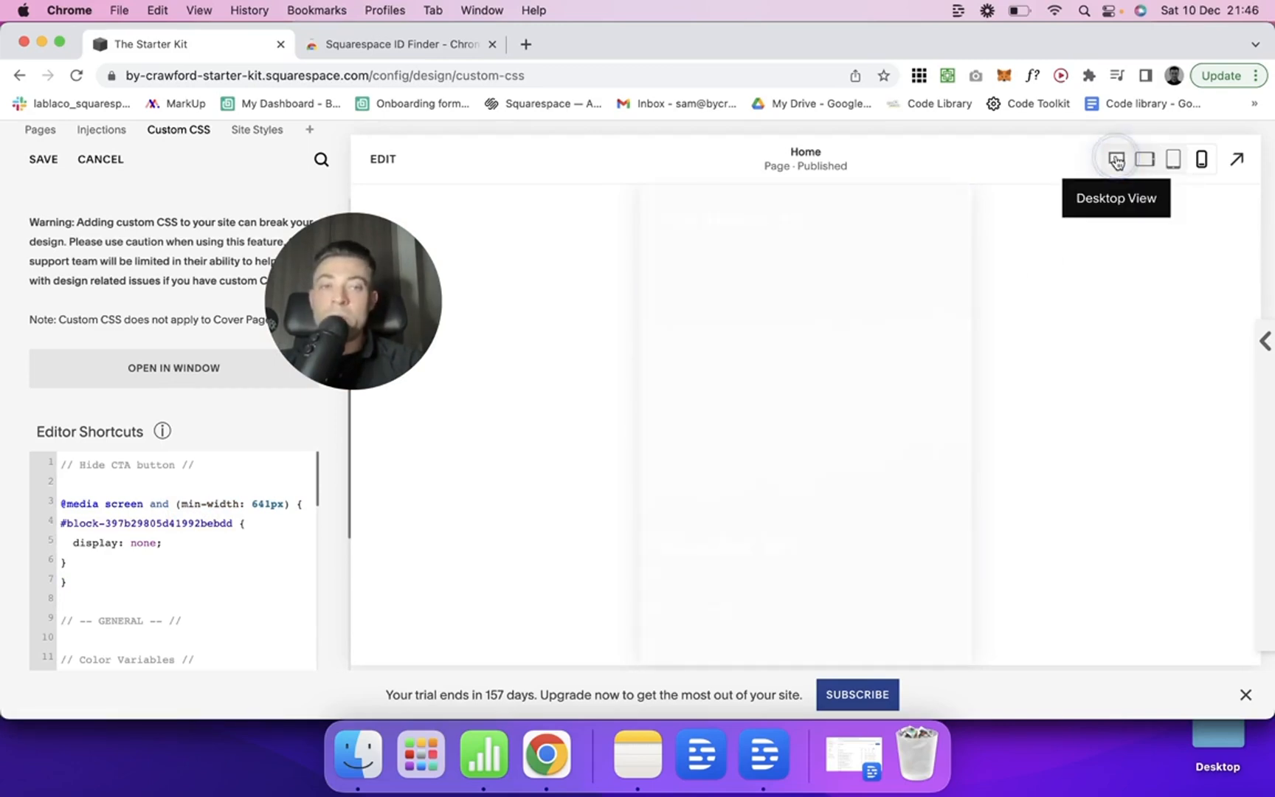
{"action": "left_click", "coordinate": [1115, 158]}
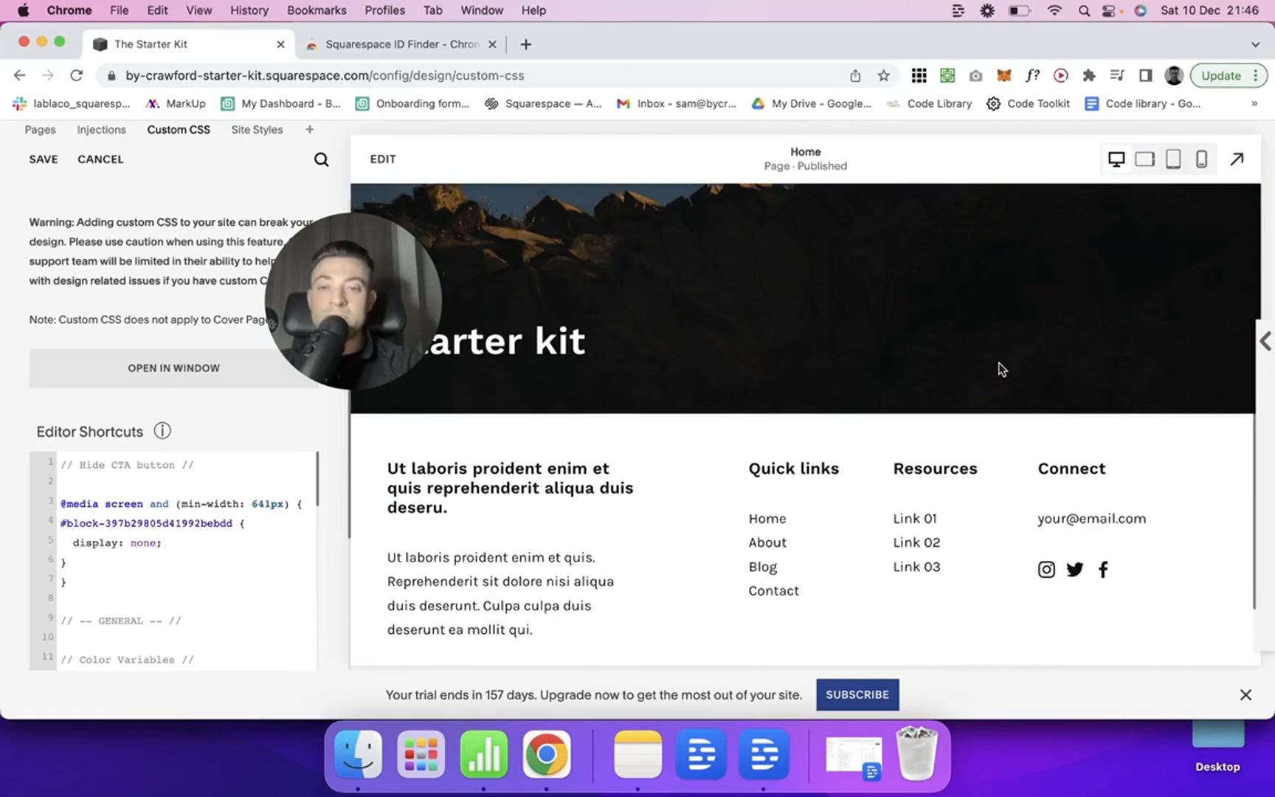